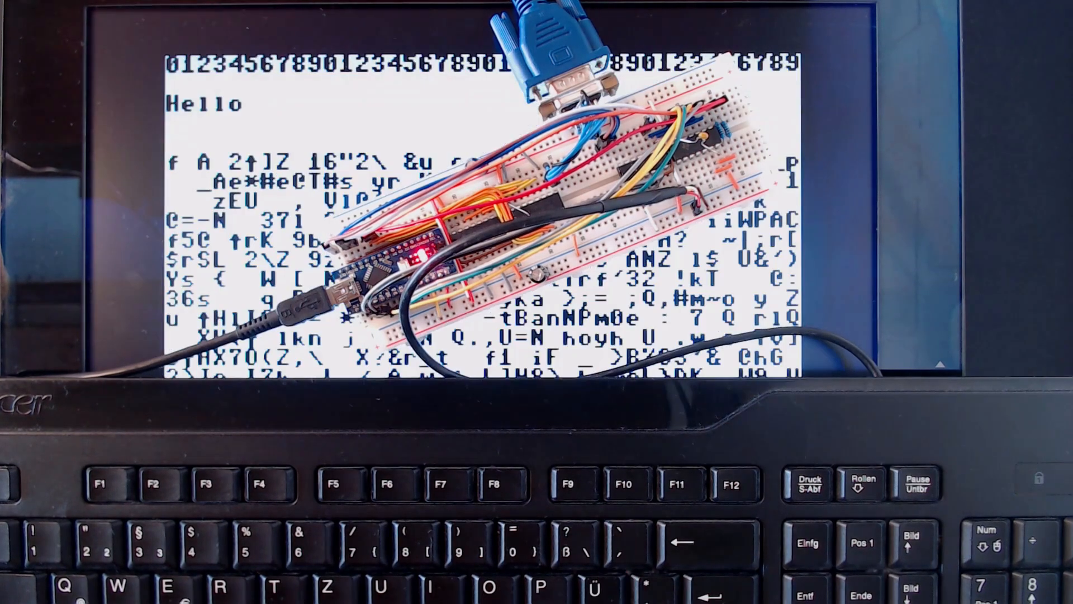
pyautogui.write('World')
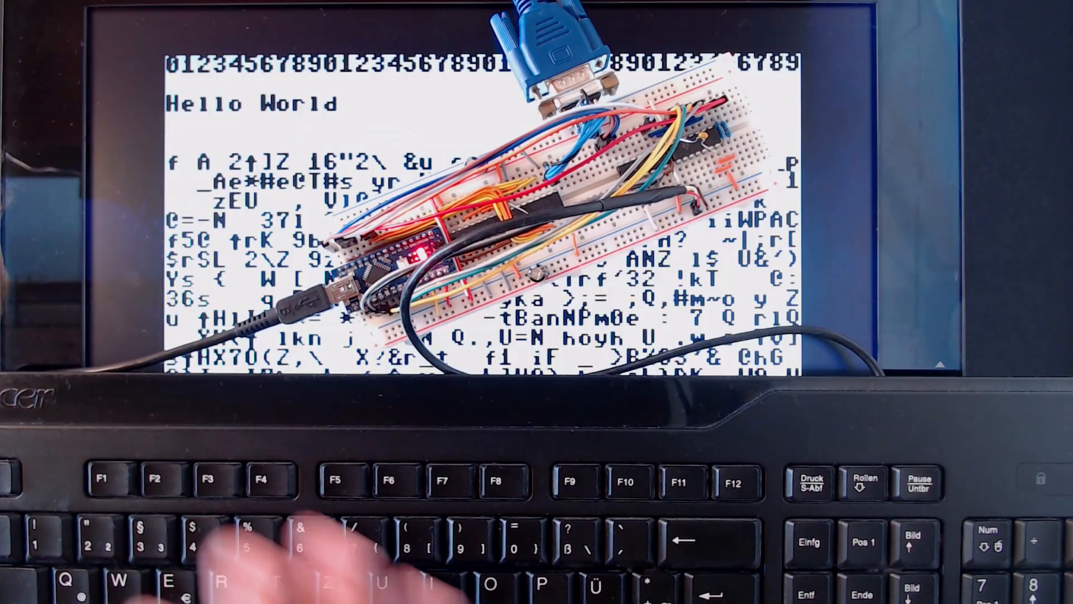
pyautogui.write('!!')
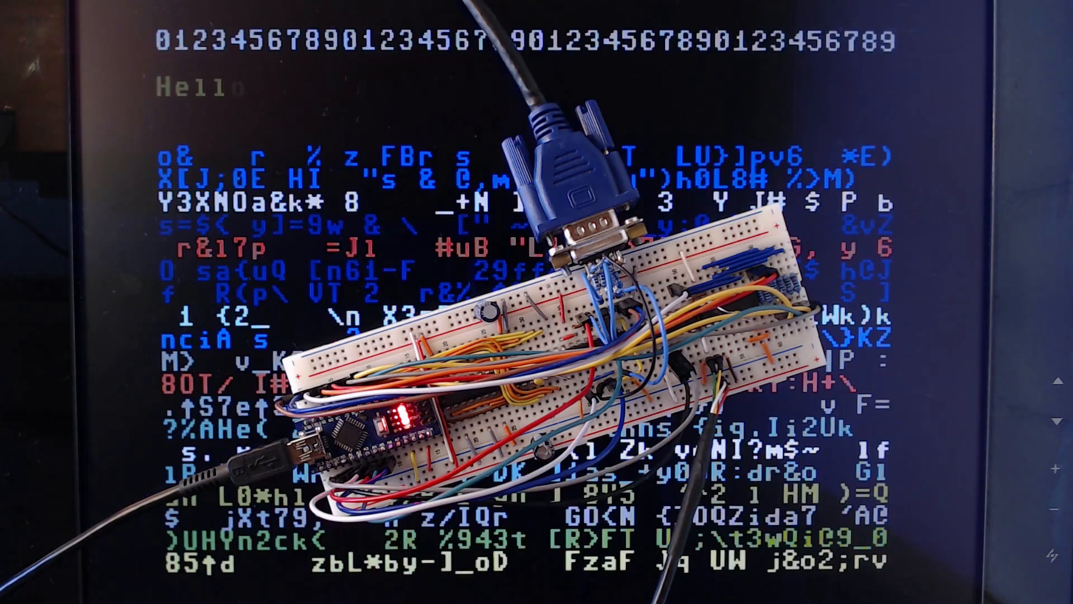
pyautogui.write('Wor')
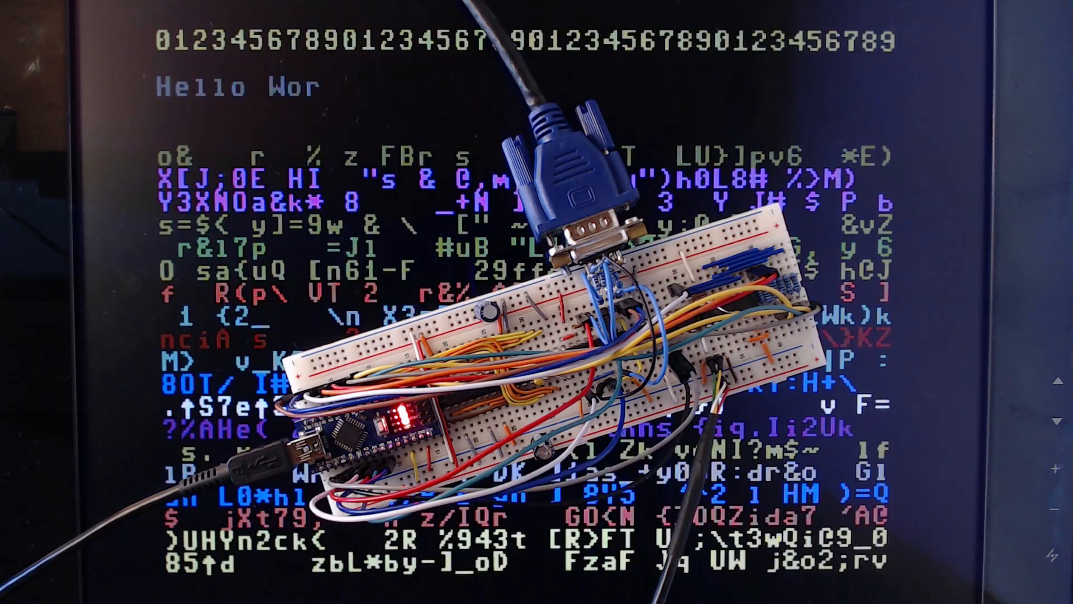